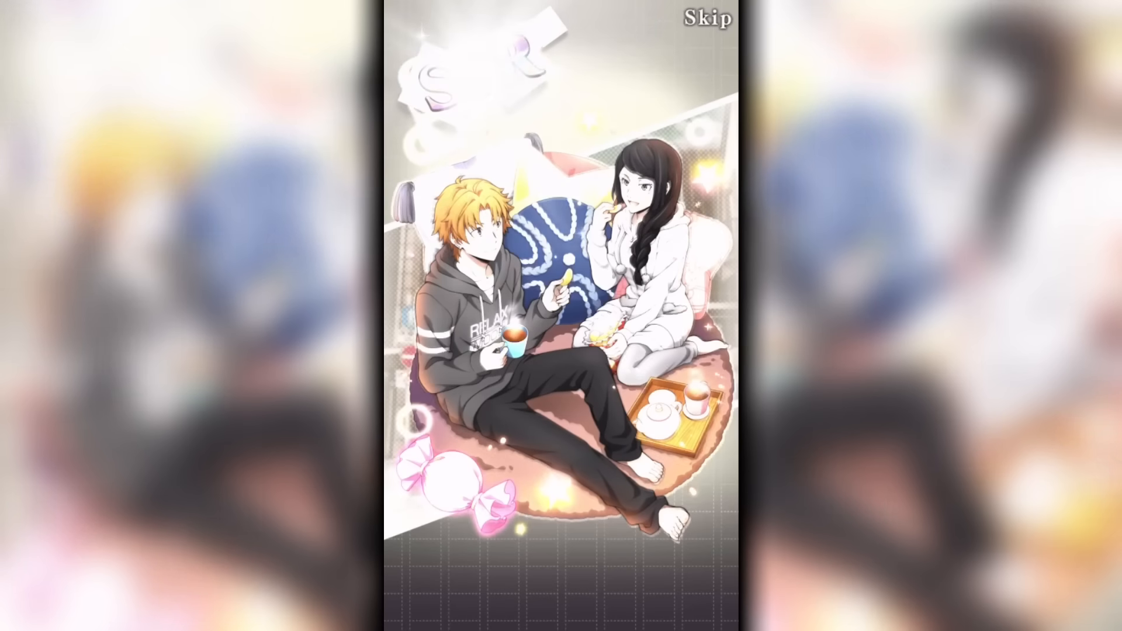
Step: Skip the pull animation and view Chuuya's red-hat SSR card at full illustration size
left_click(709, 20)
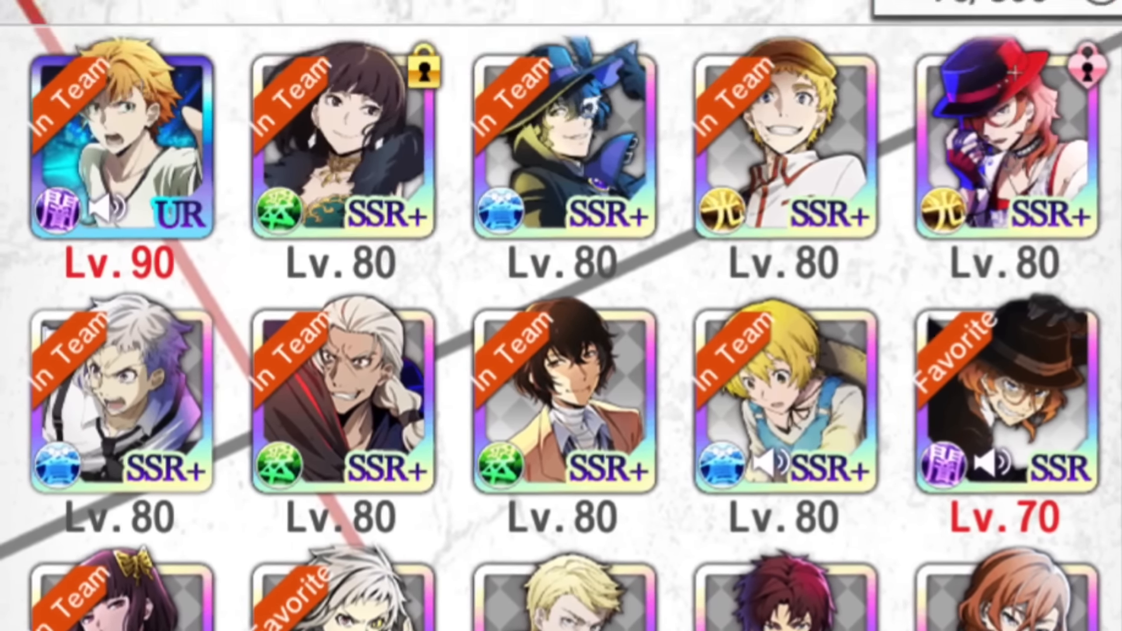
left_click(1002, 135)
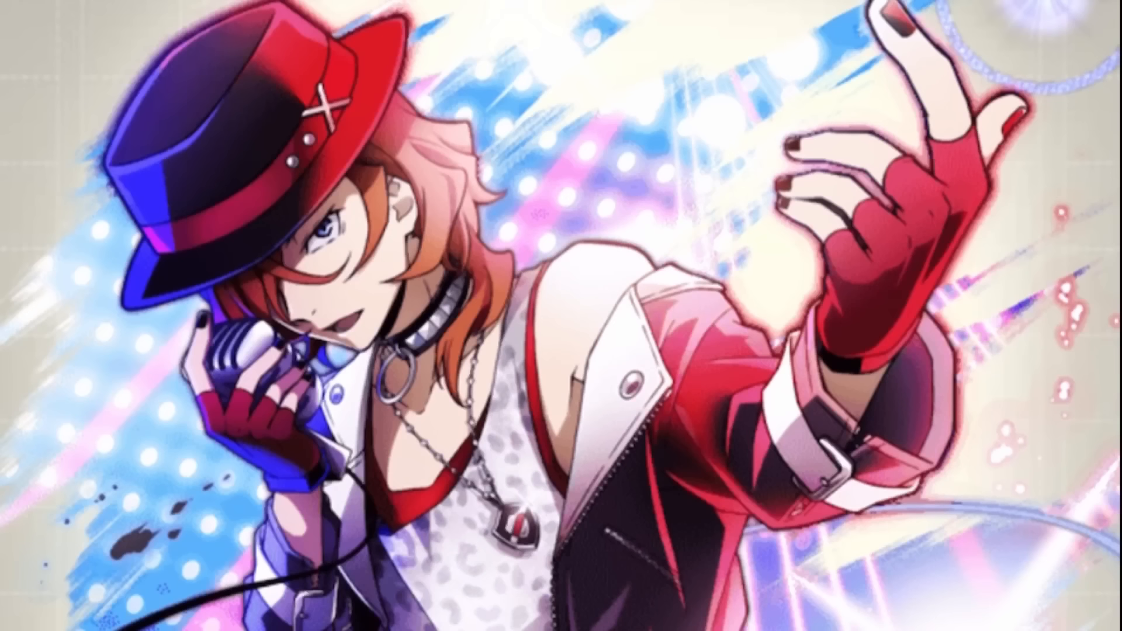